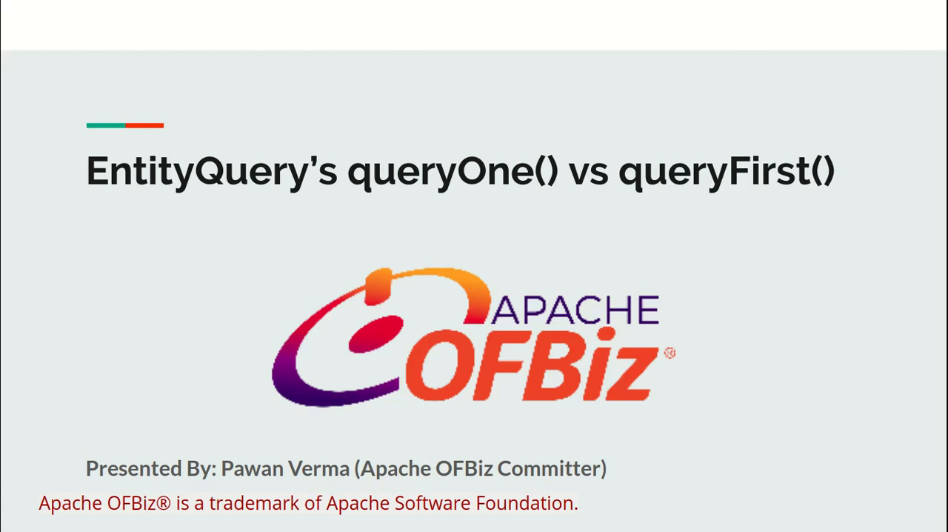
# - Advance from the title slide to the EntityQuery.queryOne() Method slide with its example
pyautogui.press('Right')
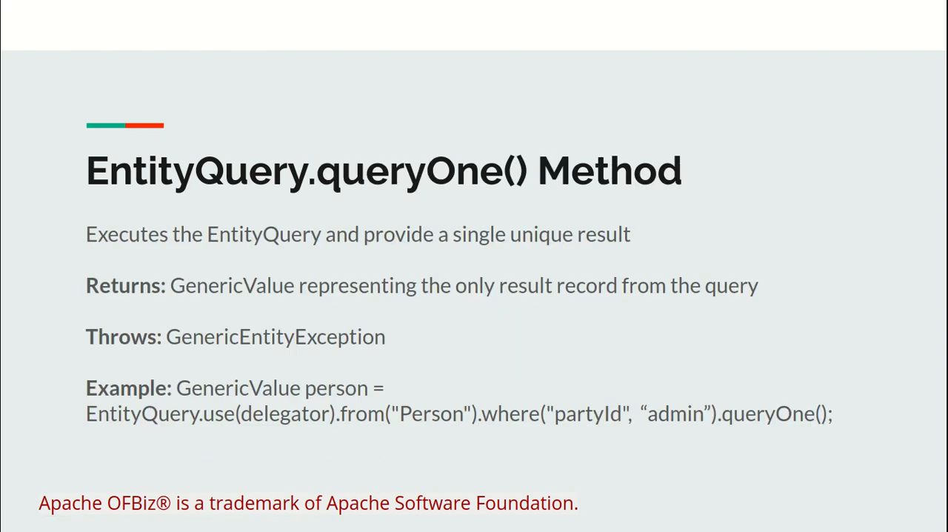